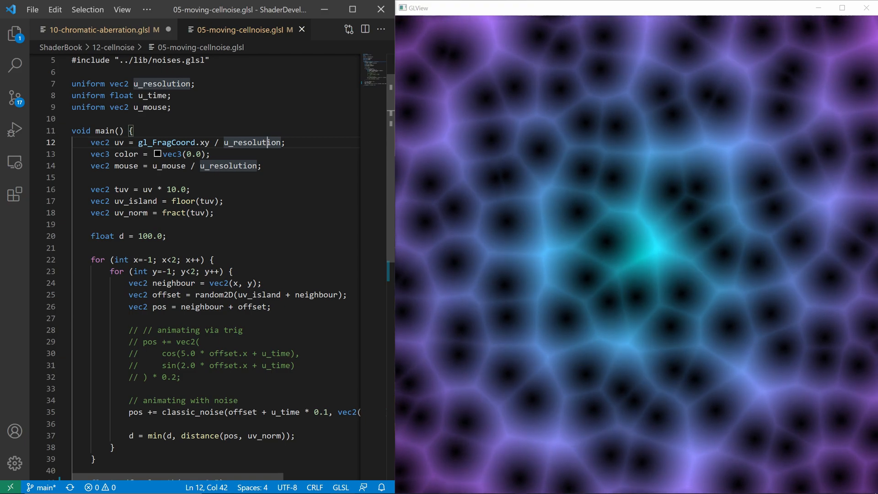
Browse the GLView README and go to the repository's Releases page.
{"action": "scroll", "scroll_direction": "down", "scroll_amount": 3}
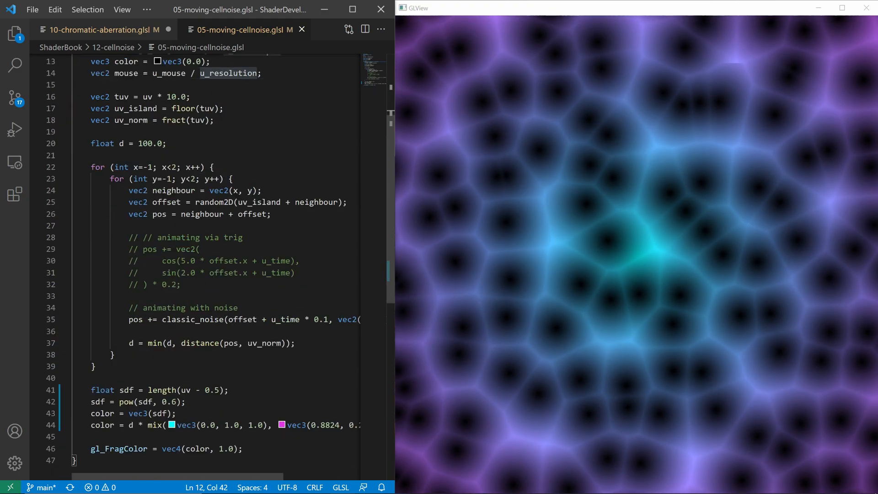
{"action": "scroll", "scroll_direction": "down", "scroll_amount": 3}
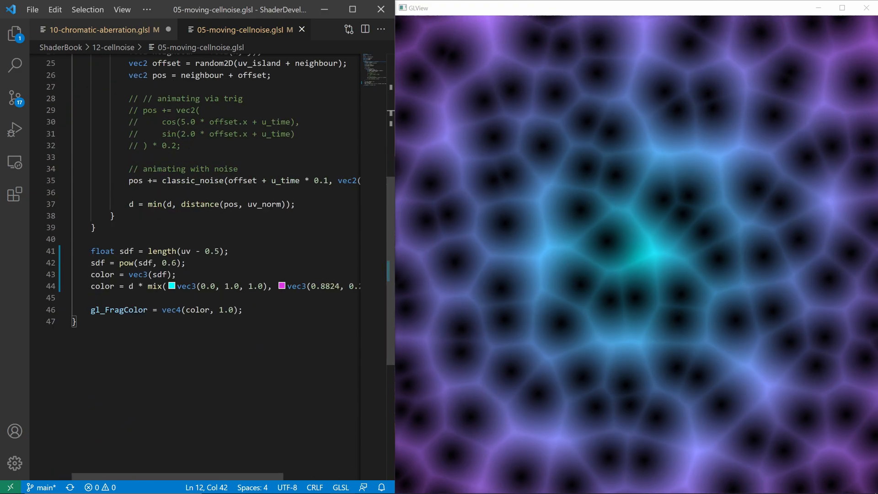
{"action": "left_click", "coordinate": [280, 286]}
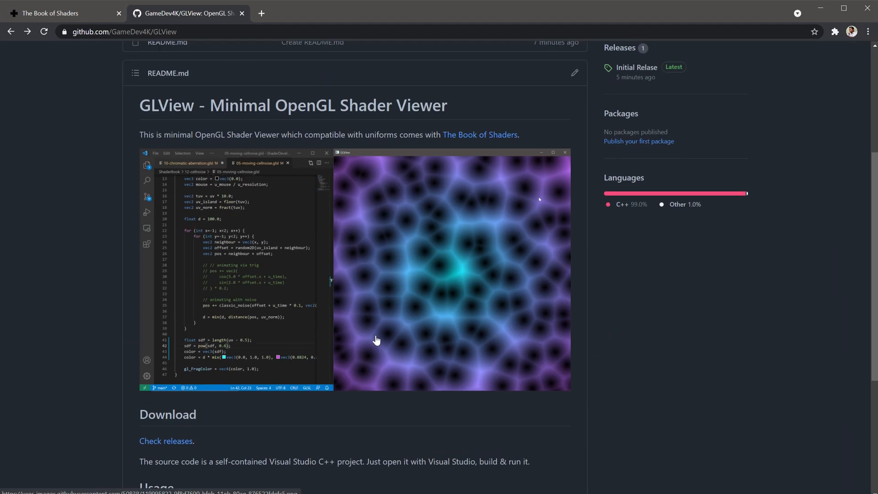
{"action": "mouse_move", "coordinate": [464, 194]}
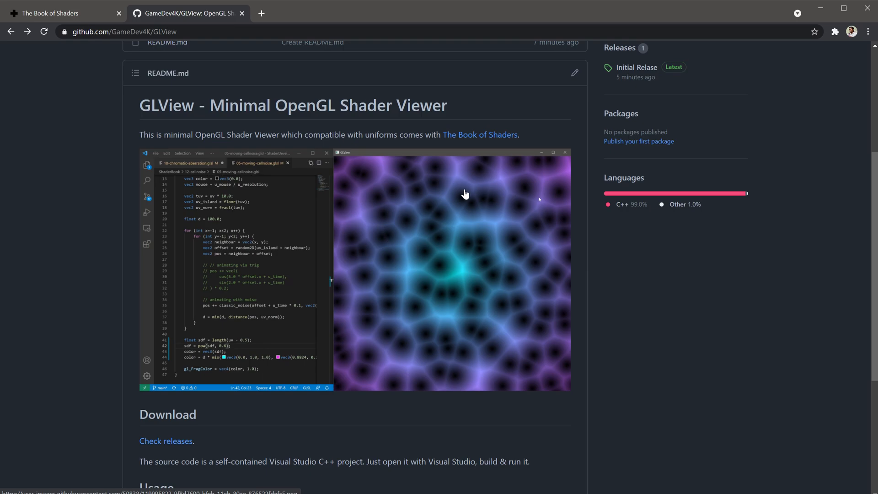
{"action": "scroll", "scroll_direction": "up", "scroll_amount": 3}
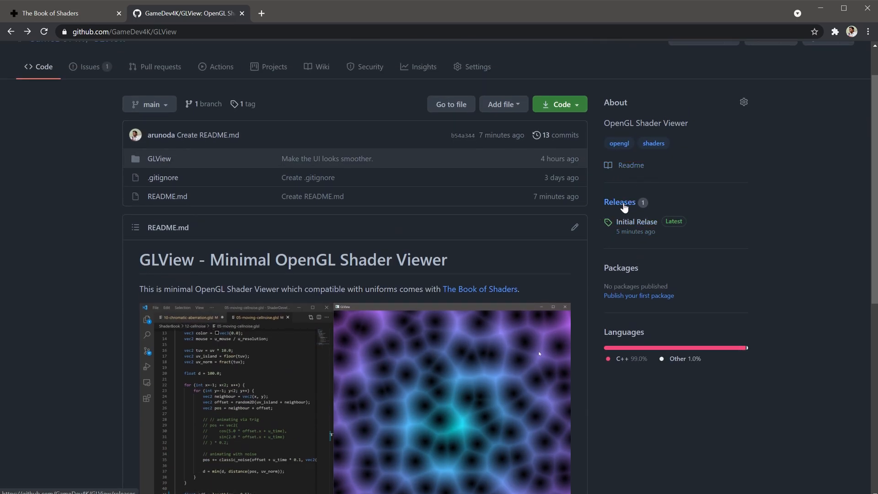
{"action": "left_click", "coordinate": [619, 203]}
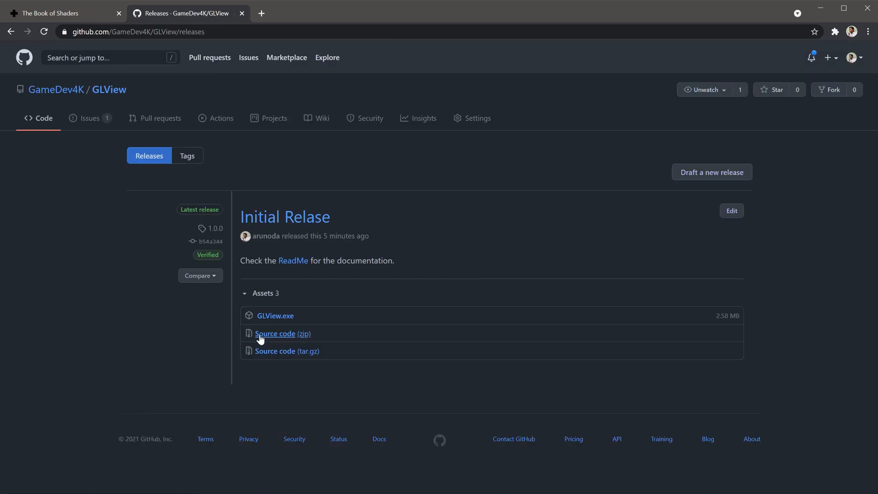
{"action": "mouse_move", "coordinate": [289, 328]}
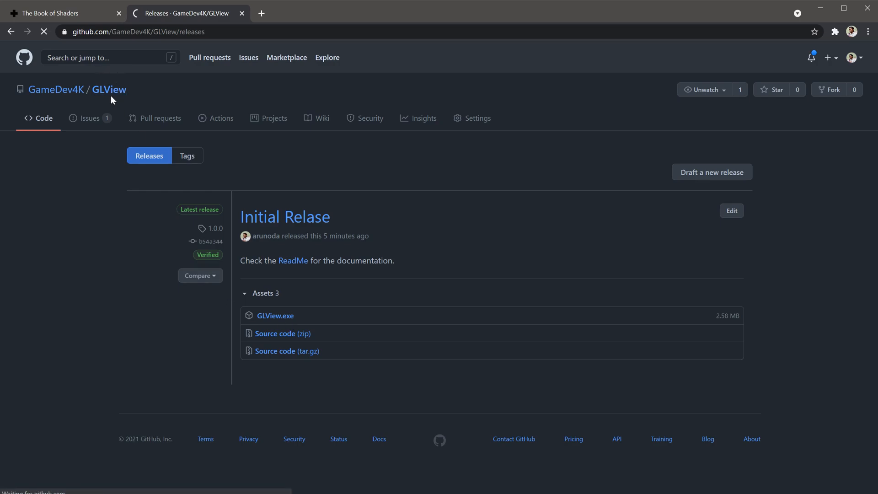
View the GLView source folder on the repo home page, then return to the Code view.
{"action": "left_click", "coordinate": [110, 89]}
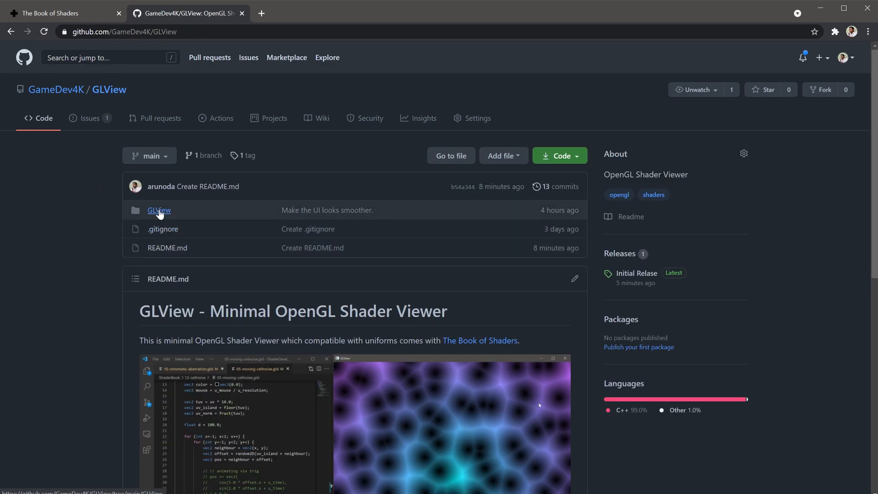
{"action": "left_click", "coordinate": [160, 210]}
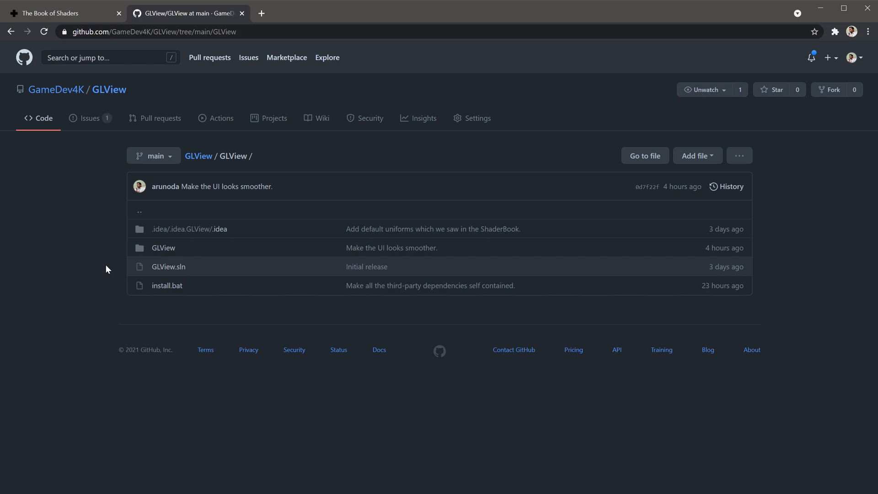
{"action": "mouse_move", "coordinate": [84, 268]}
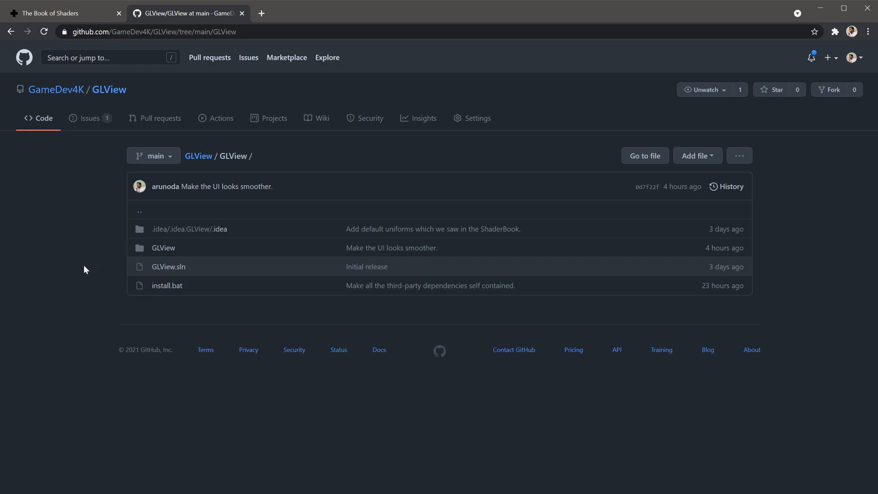
{"action": "mouse_move", "coordinate": [82, 116]}
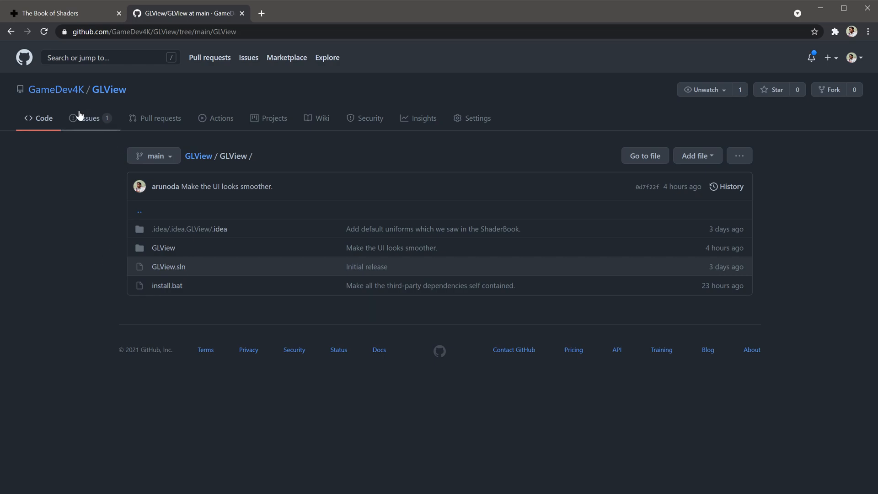
{"action": "mouse_move", "coordinate": [47, 123]}
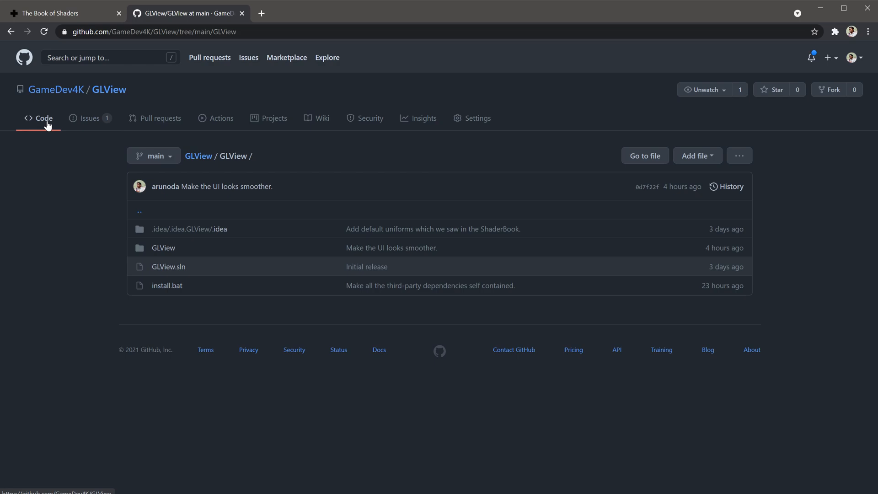
{"action": "left_click", "coordinate": [109, 90]}
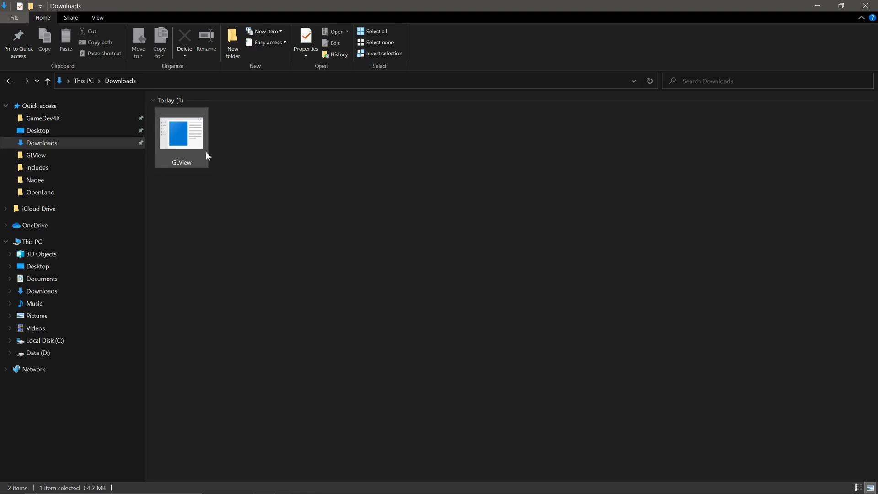
Launch the downloaded GLView.exe so the Select Shaders panel appears.
{"action": "double_click", "coordinate": [181, 131]}
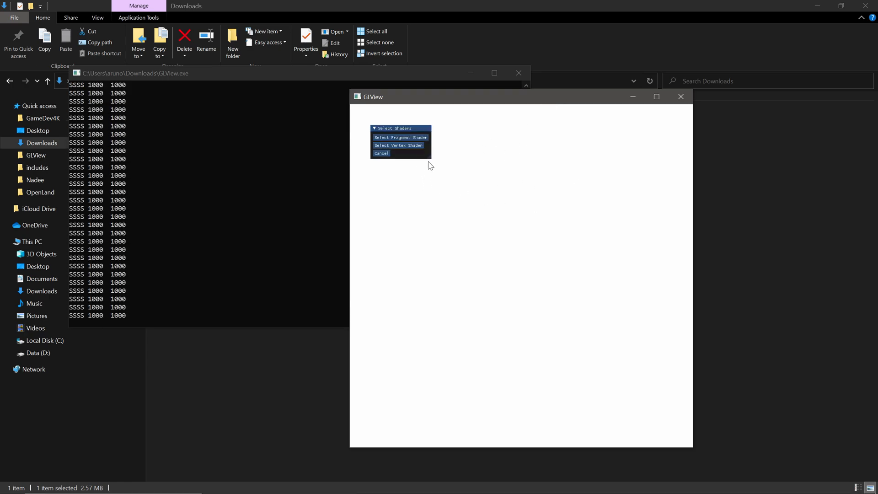
{"action": "mouse_move", "coordinate": [383, 135]}
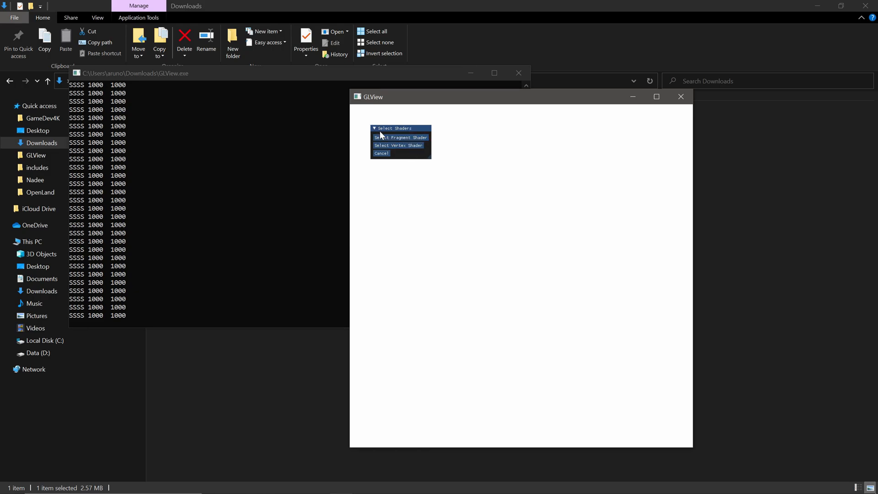
{"action": "mouse_move", "coordinate": [398, 146]}
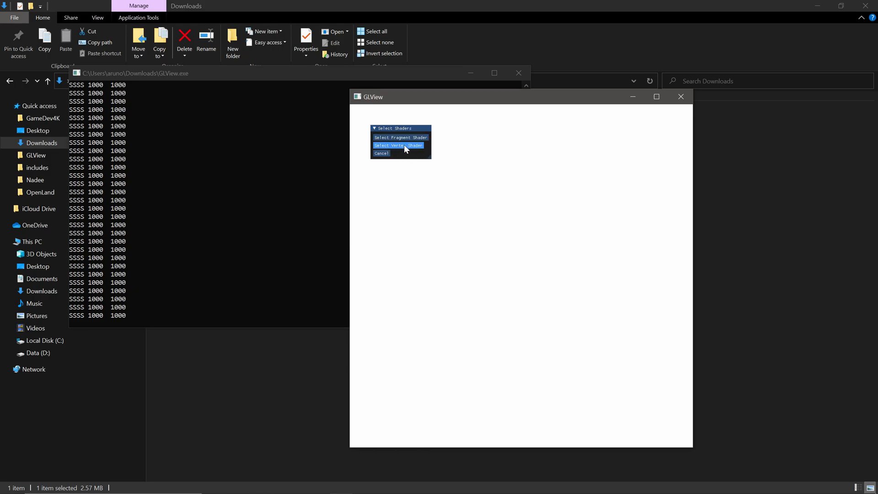
{"action": "mouse_move", "coordinate": [411, 155]}
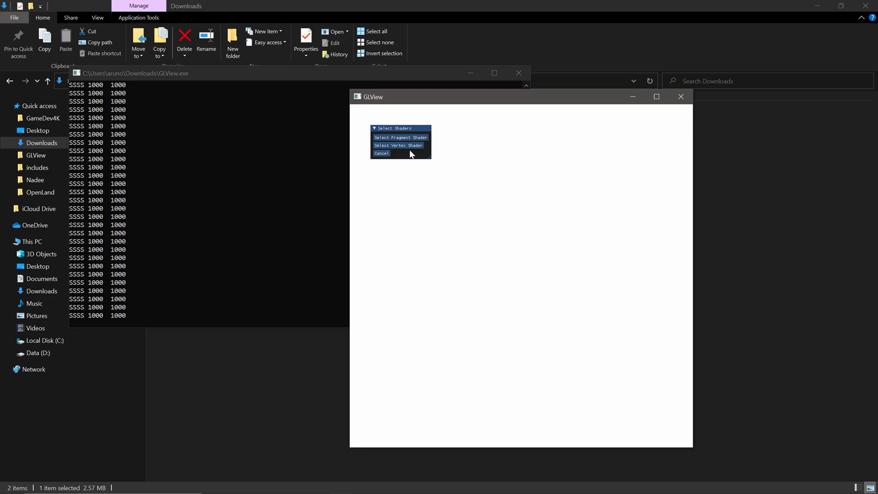
{"action": "mouse_move", "coordinate": [412, 146]}
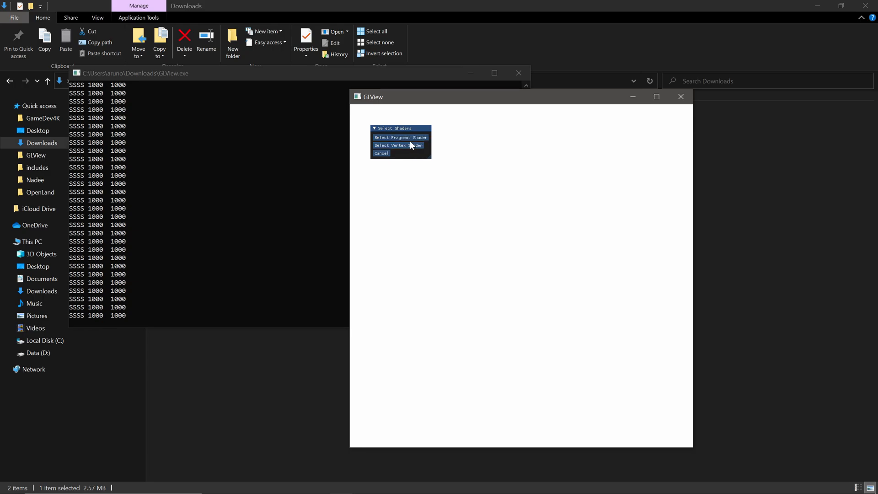
{"action": "mouse_move", "coordinate": [399, 138]}
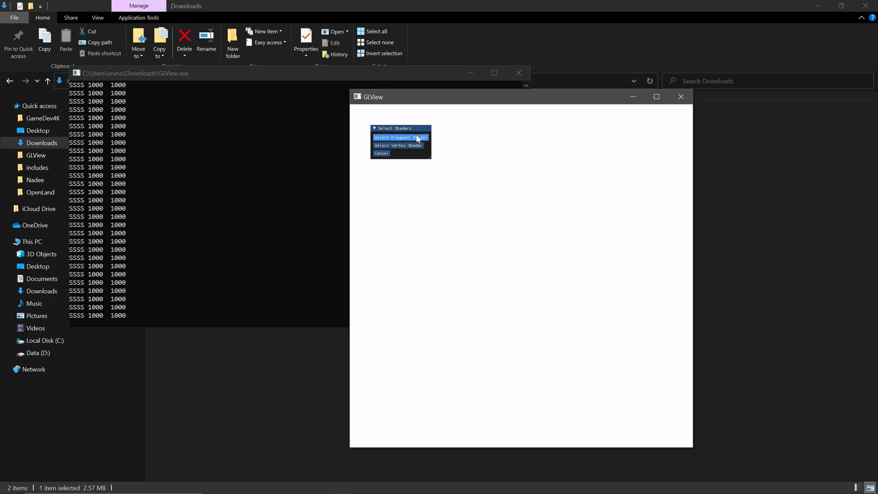
Load 05-moving-cellnoise.glsl from the ShaderBook 12-cellnoise folder as the fragment shader.
{"action": "left_click", "coordinate": [400, 138]}
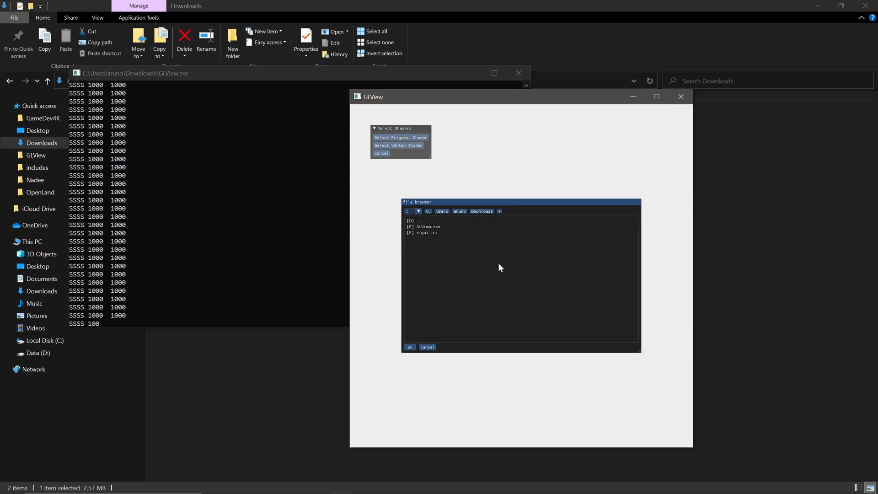
{"action": "left_click", "coordinate": [414, 221]}
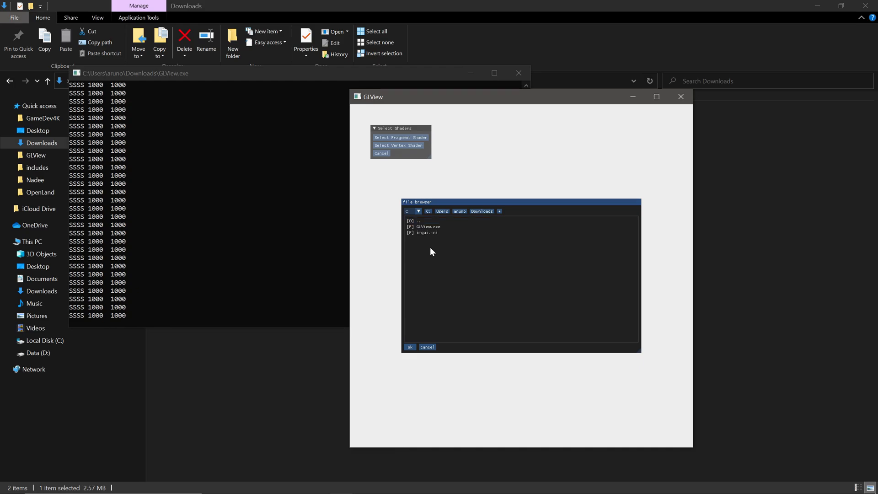
{"action": "left_click", "coordinate": [441, 256]}
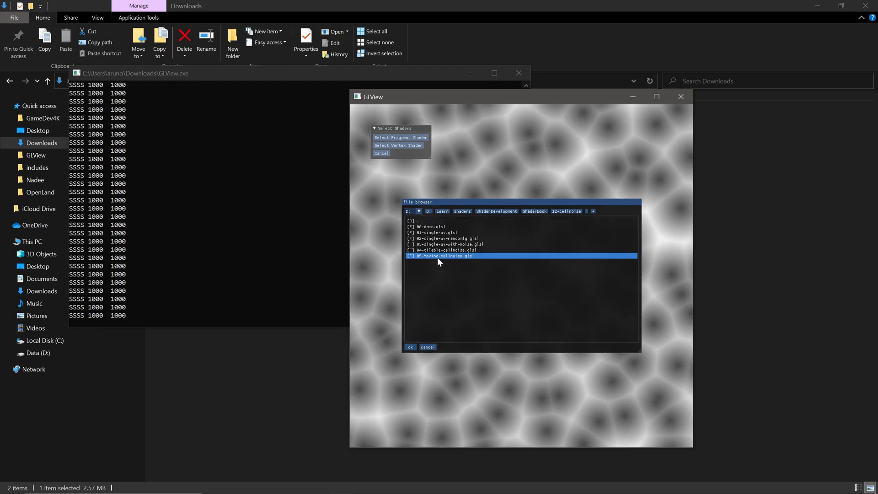
{"action": "left_click", "coordinate": [410, 346]}
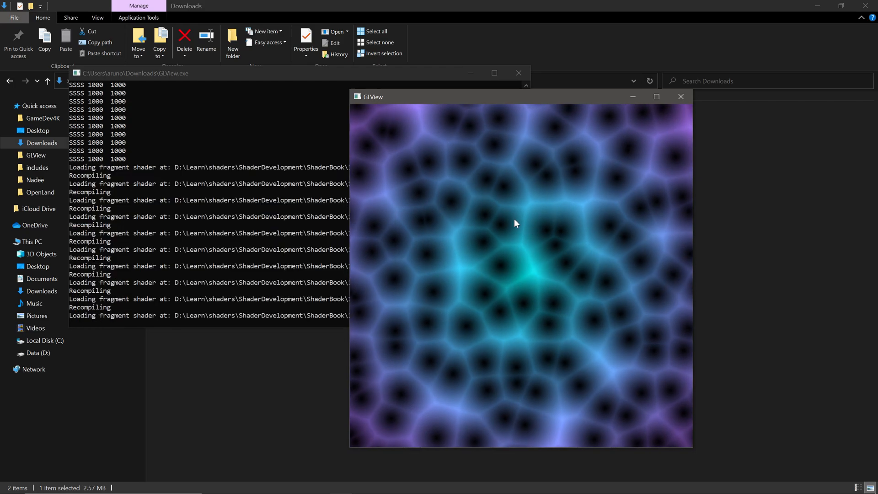
{"action": "mouse_move", "coordinate": [531, 329]}
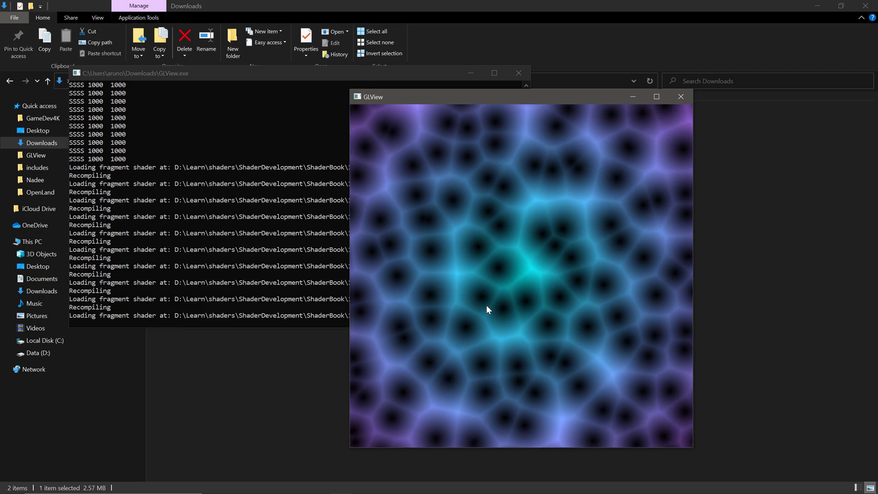
{"action": "mouse_move", "coordinate": [603, 211]}
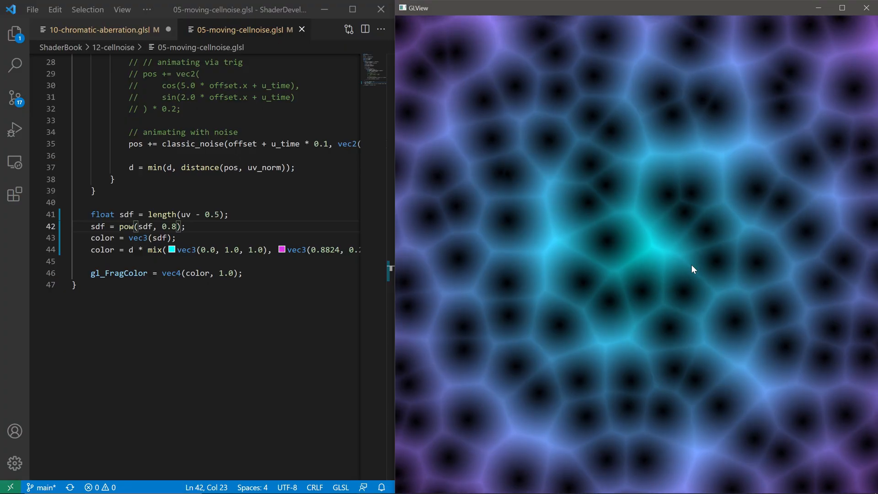
{"action": "mouse_move", "coordinate": [519, 216]}
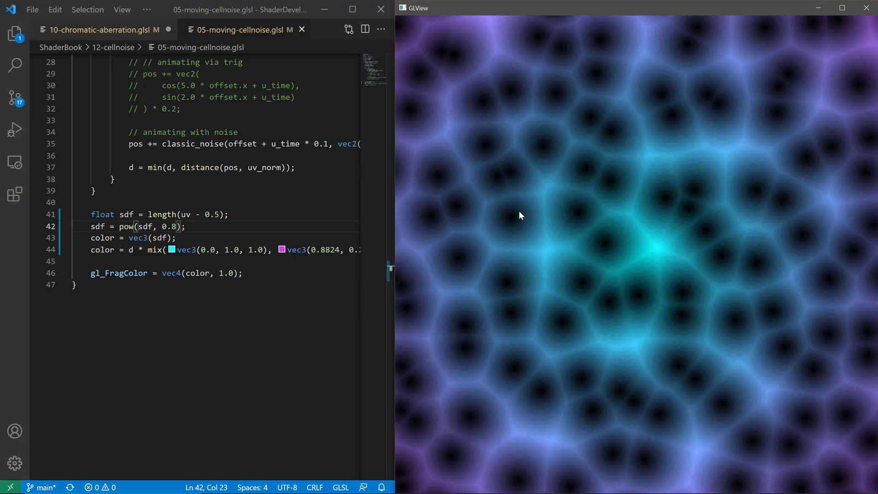
{"action": "mouse_move", "coordinate": [617, 192]}
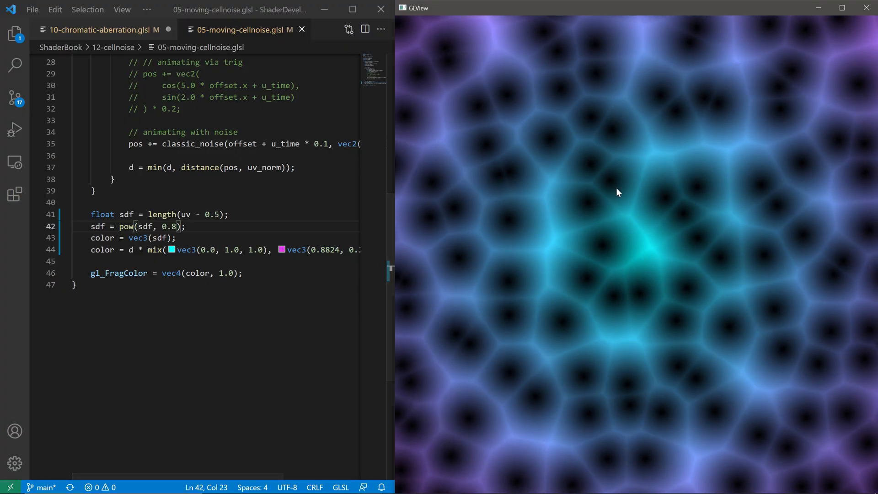
{"action": "scroll", "scroll_direction": "up", "scroll_amount": 3}
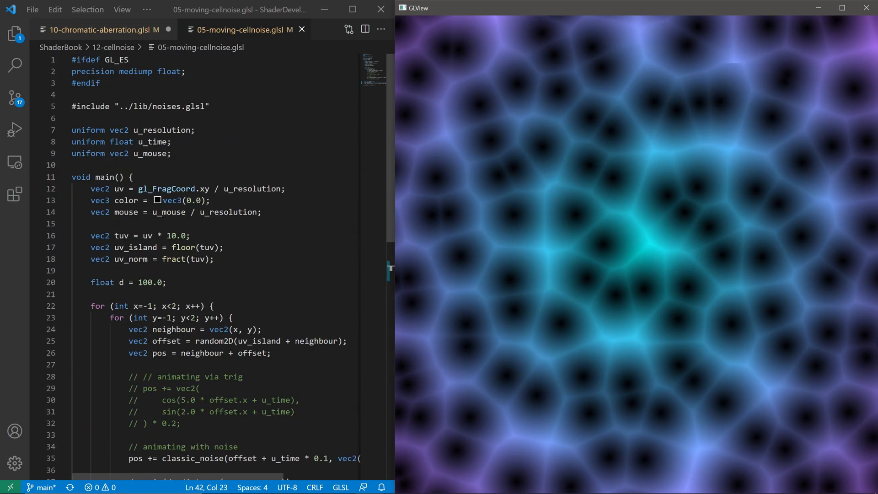
{"action": "scroll", "scroll_direction": "down", "scroll_amount": 3}
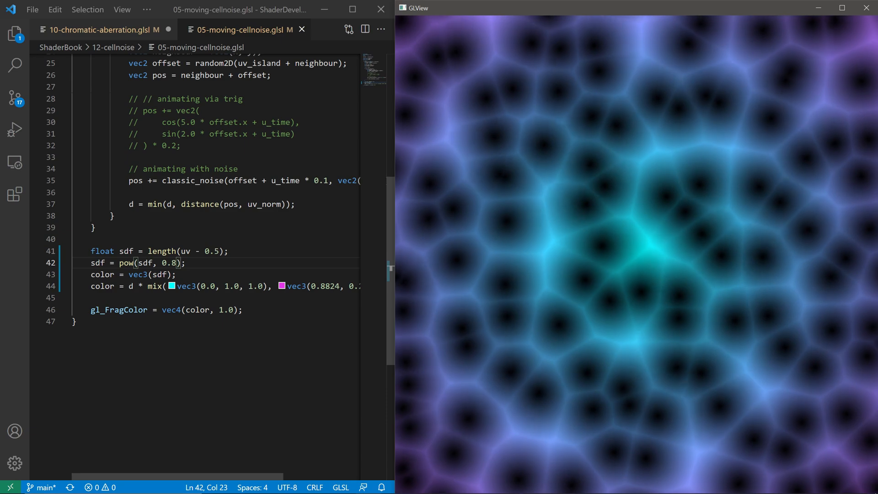
{"action": "scroll", "scroll_direction": "up", "scroll_amount": 3}
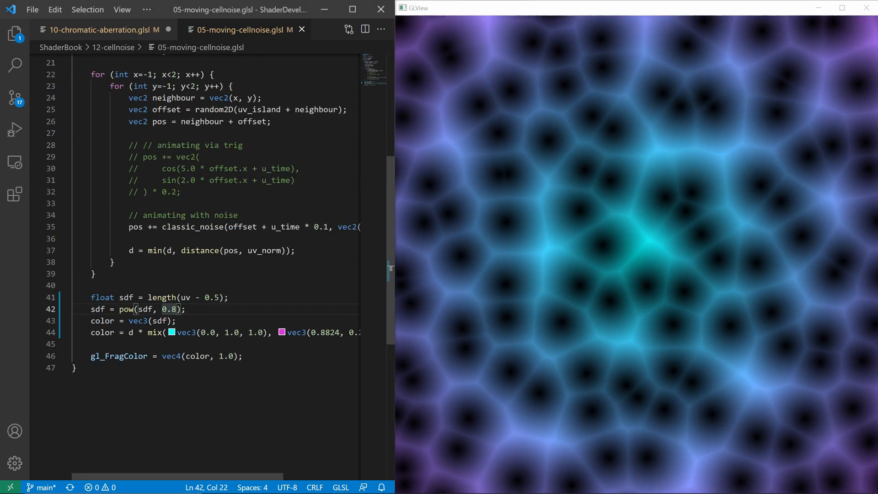
{"action": "key", "text": "Backspace"}
{"action": "type", "text": "2"}
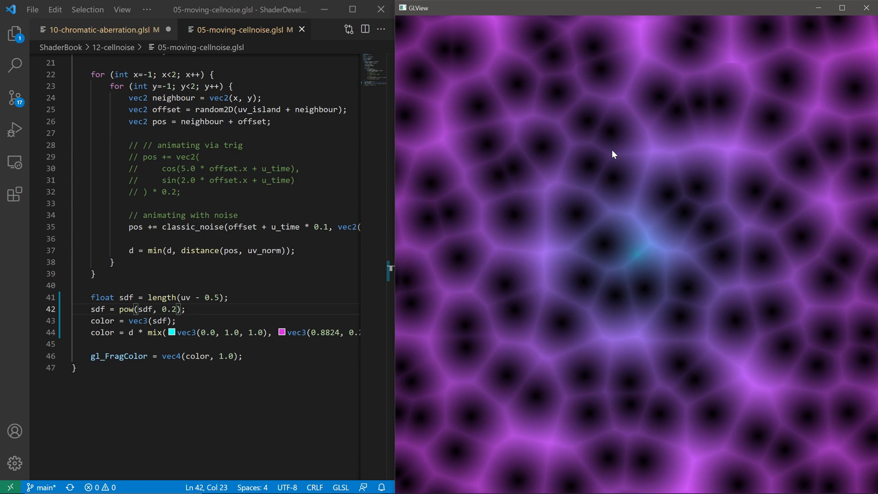
Bring up the colour picker for the cyan vec3(0.0, 1.0, 1.0) in the mix line.
{"action": "left_click", "coordinate": [171, 332]}
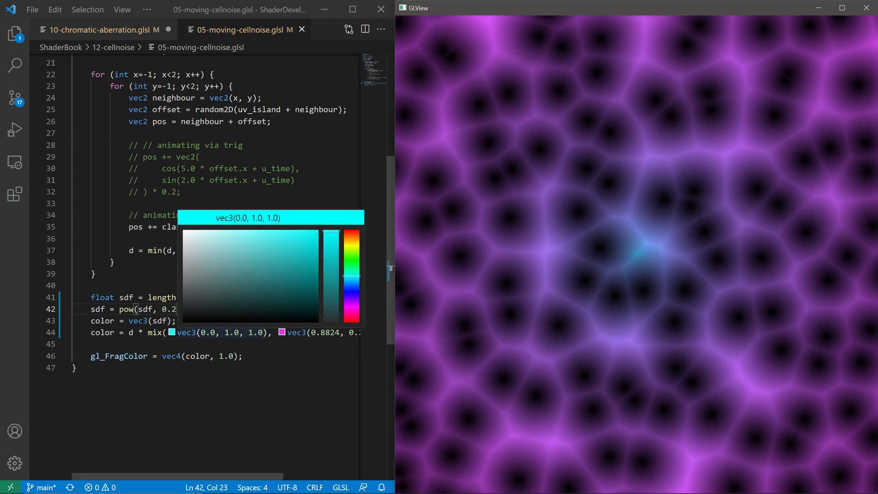